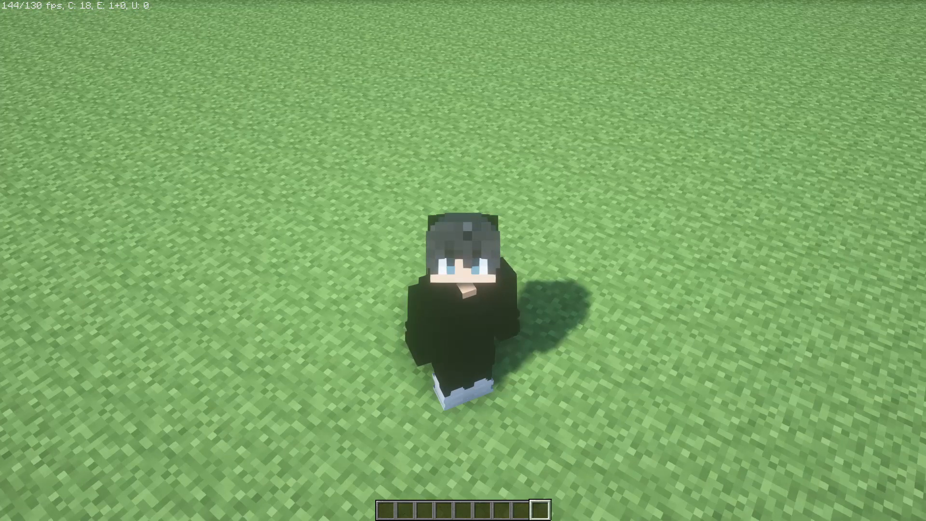
Turn on the F3 debug overlay showing XYZ coordinates, then pause the game.
key(Escape)
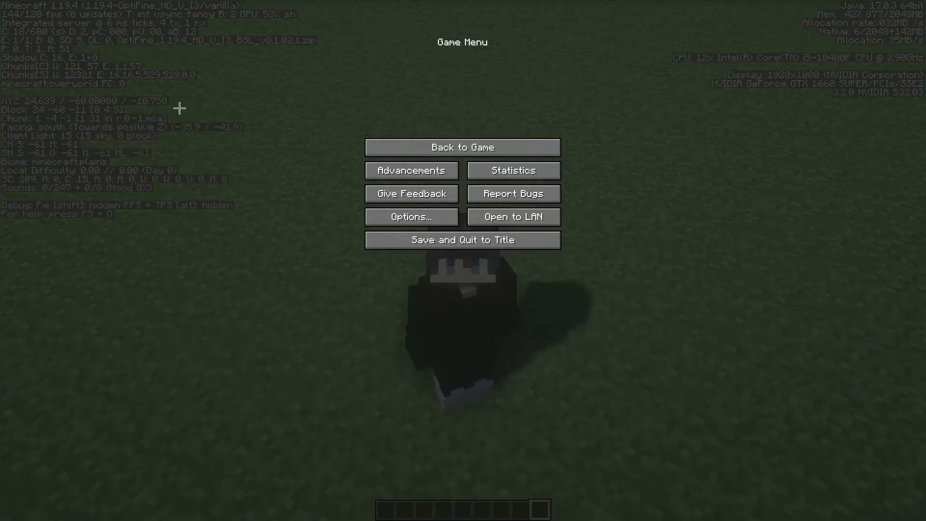
click(462, 147)
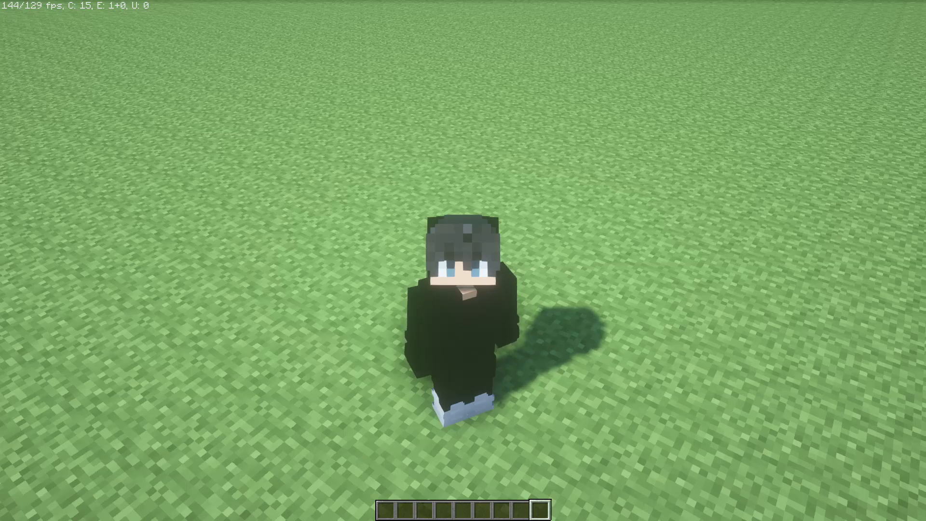
key(F3)
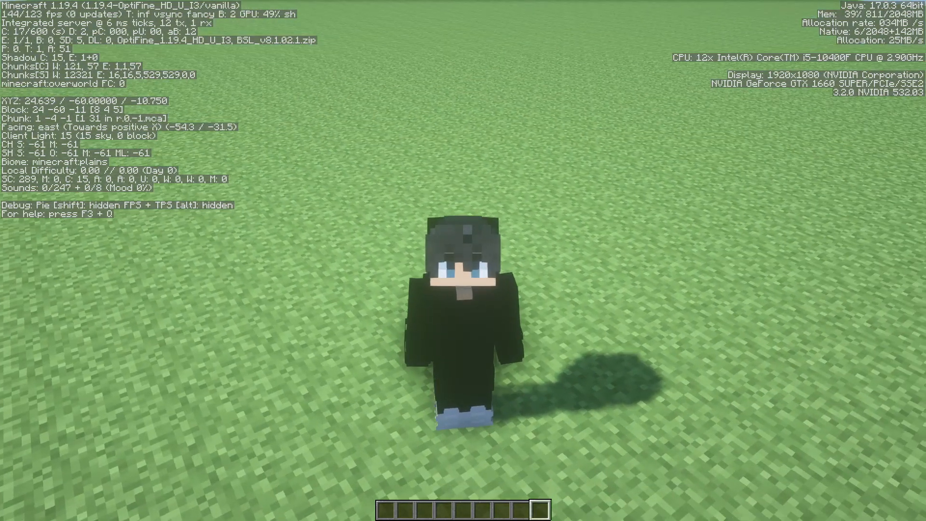
key(Escape)
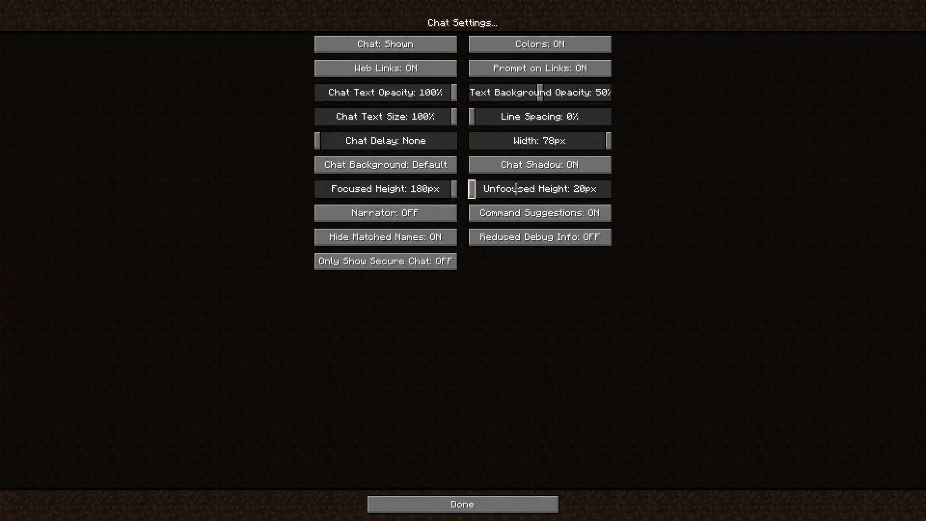
mouse_move(539, 237)
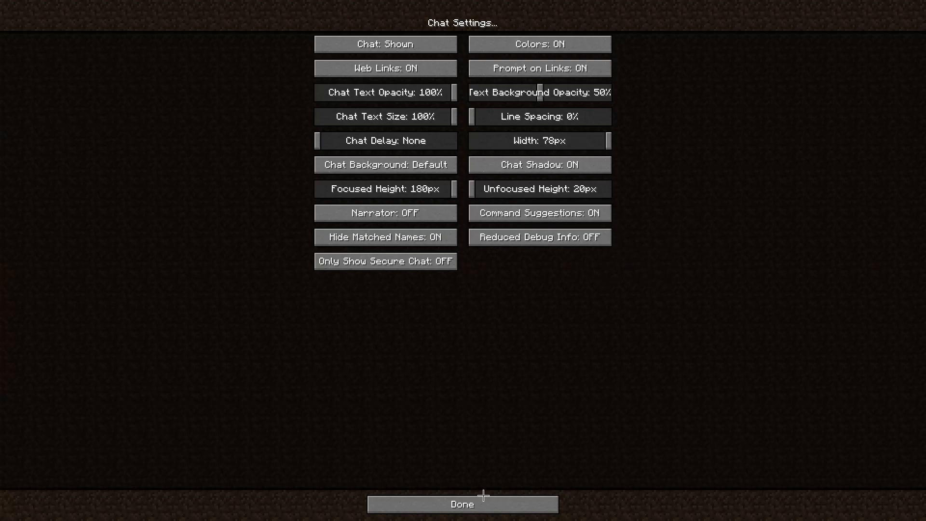
Close Chat Settings with Reduced Debug Info still OFF and resume play.
click(462, 503)
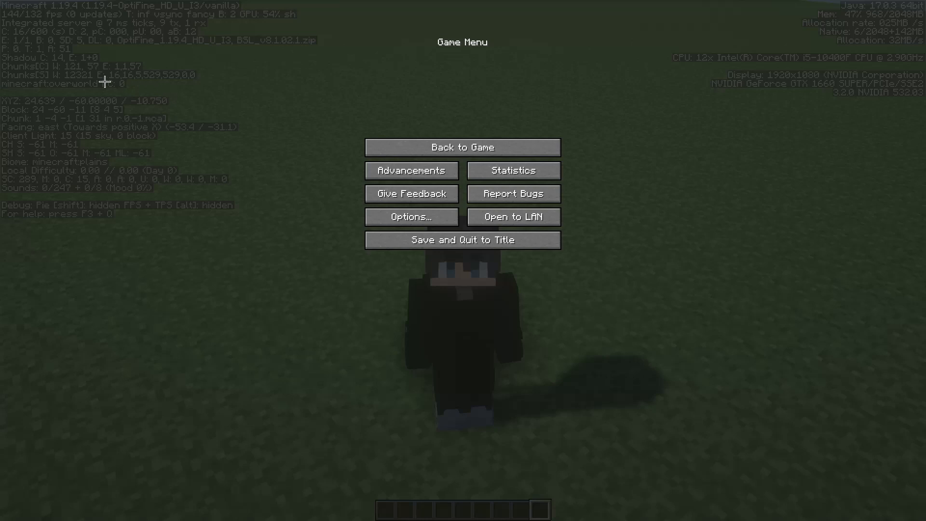
click(462, 147)
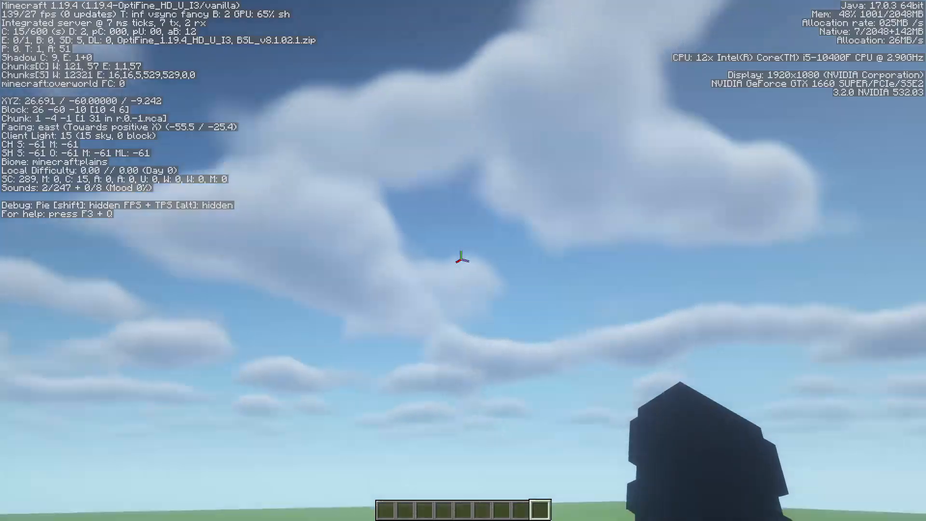